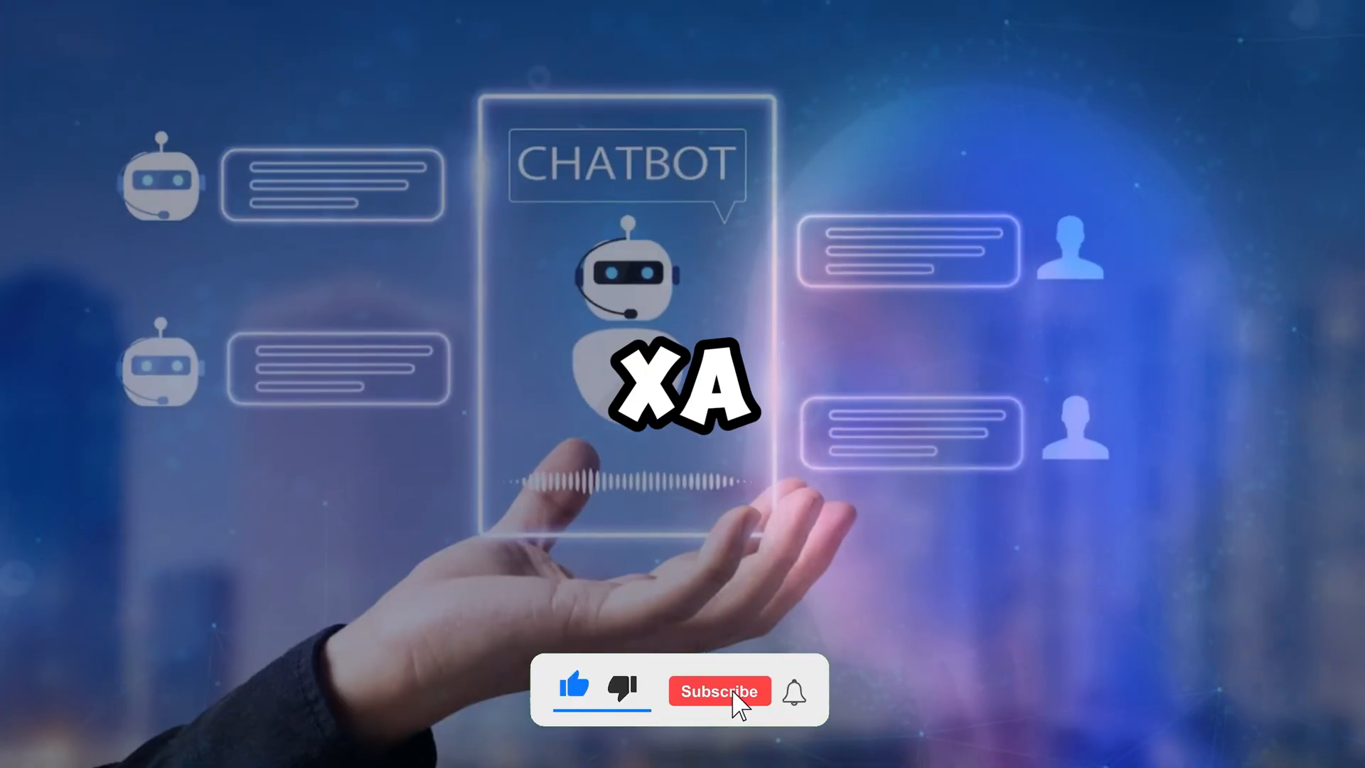
left_click(718, 690)
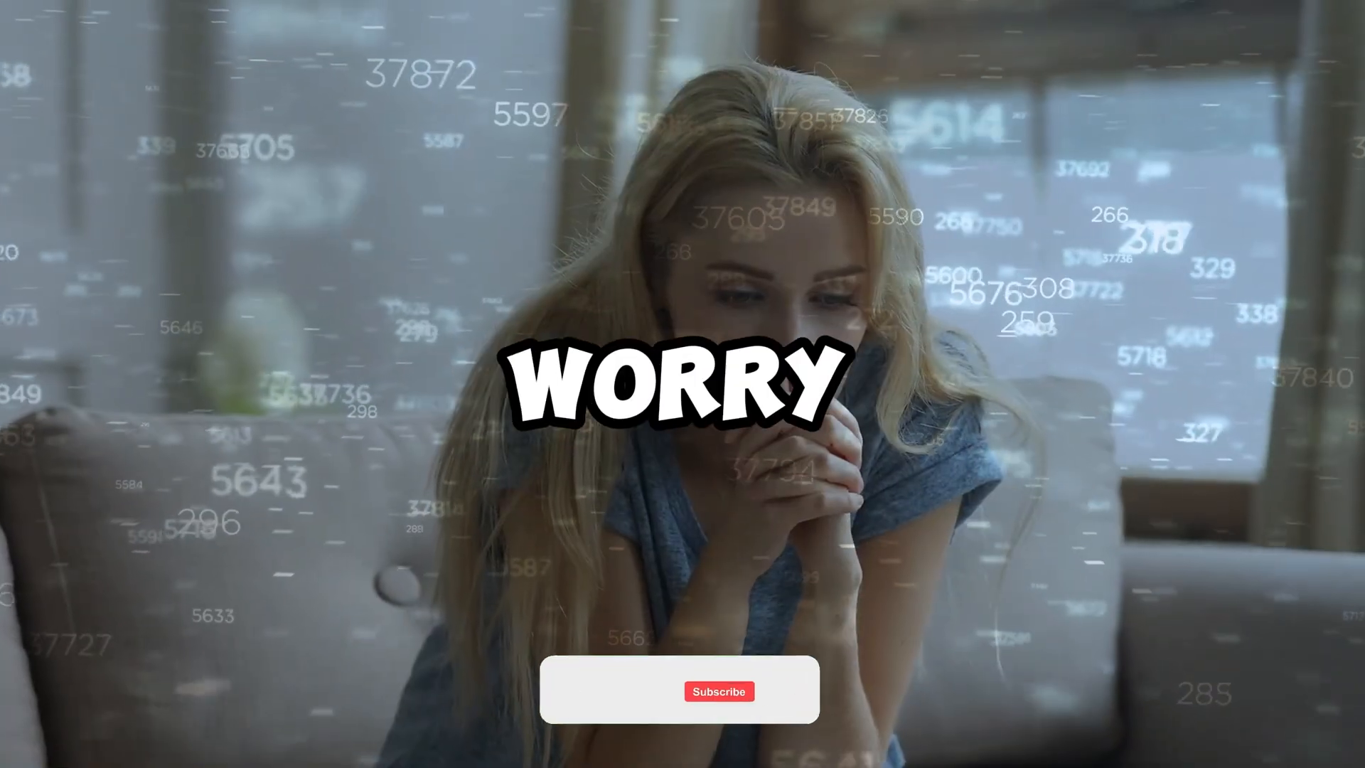
left_click(719, 691)
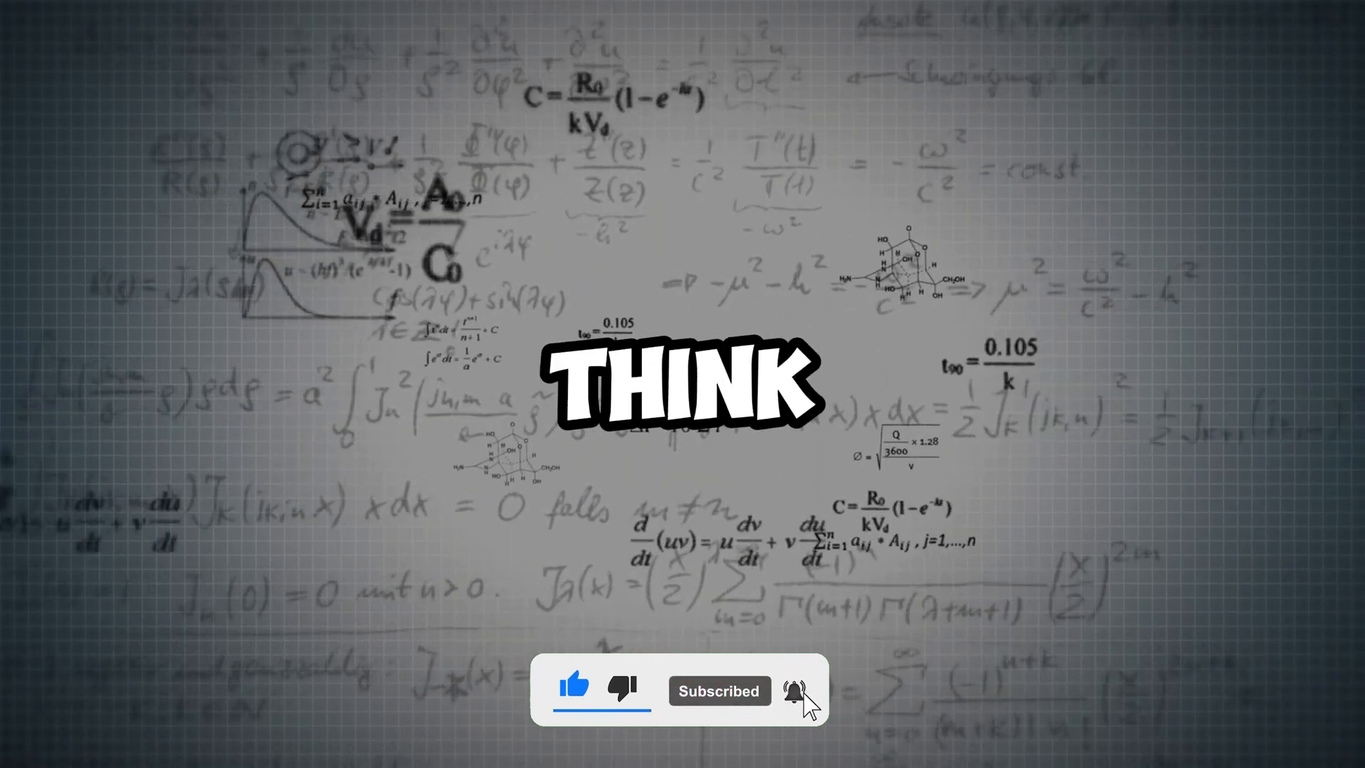